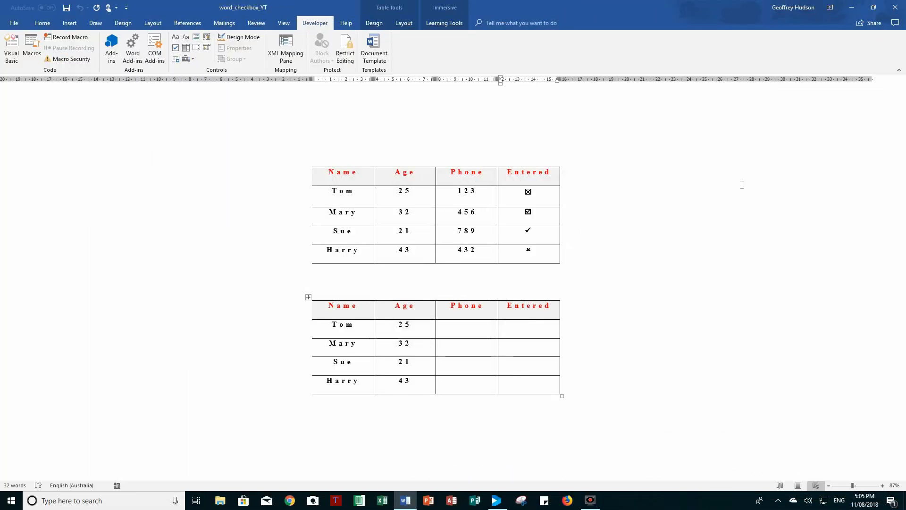
- Show the Developer tab, then insert check box controls in the Entered cells from Tom through Harry
click(529, 326)
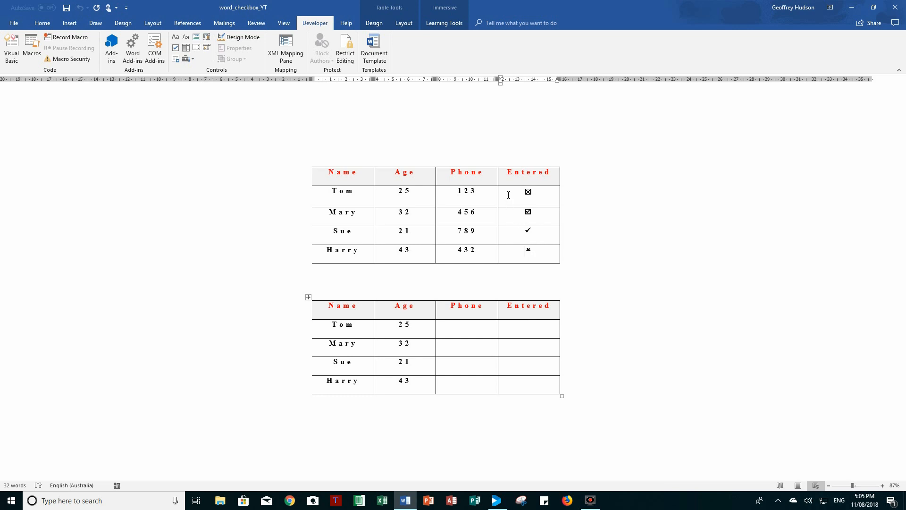
mouse_move(320, 25)
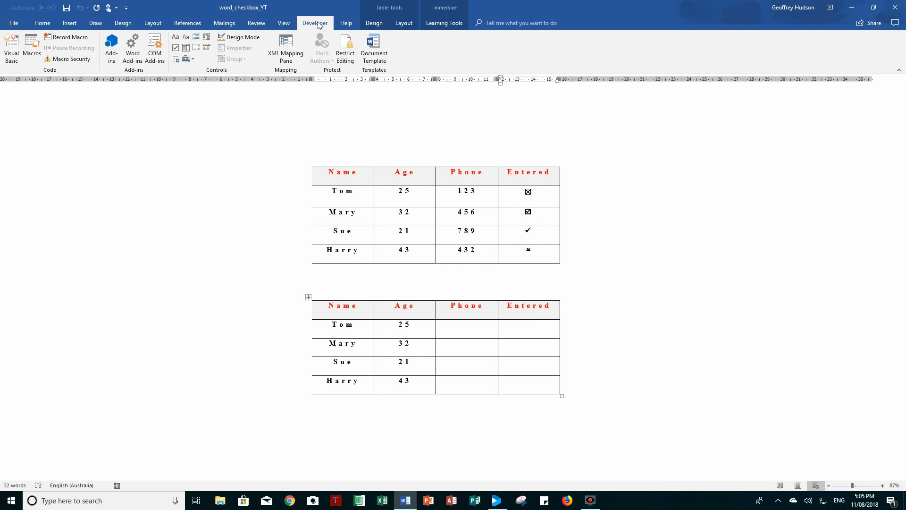
click(529, 325)
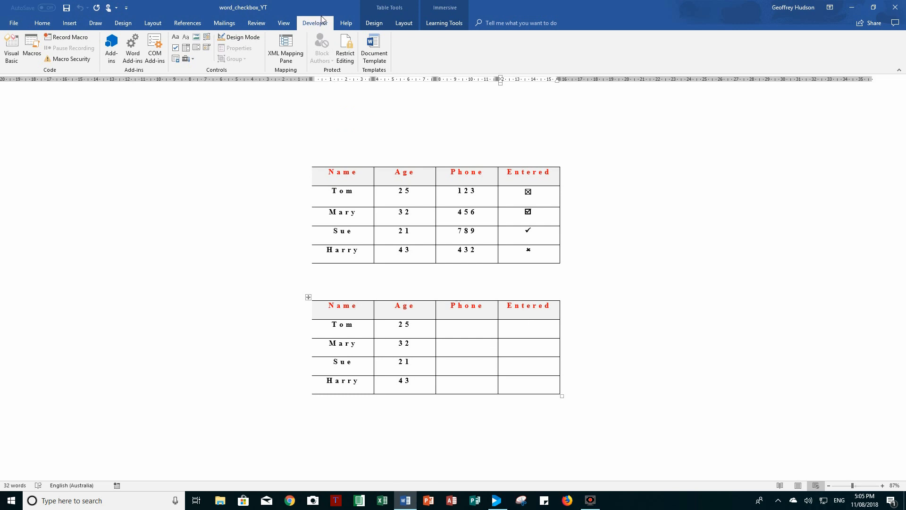
mouse_move(158, 9)
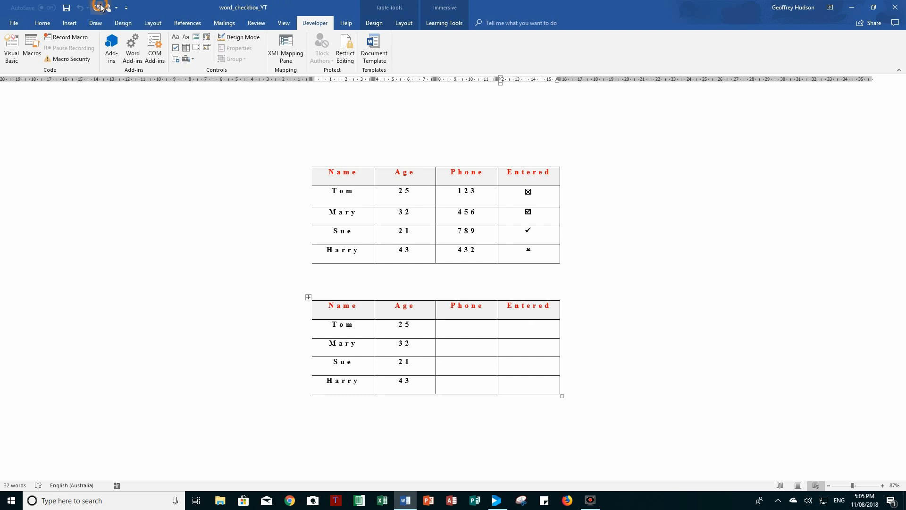
right_click(99, 8)
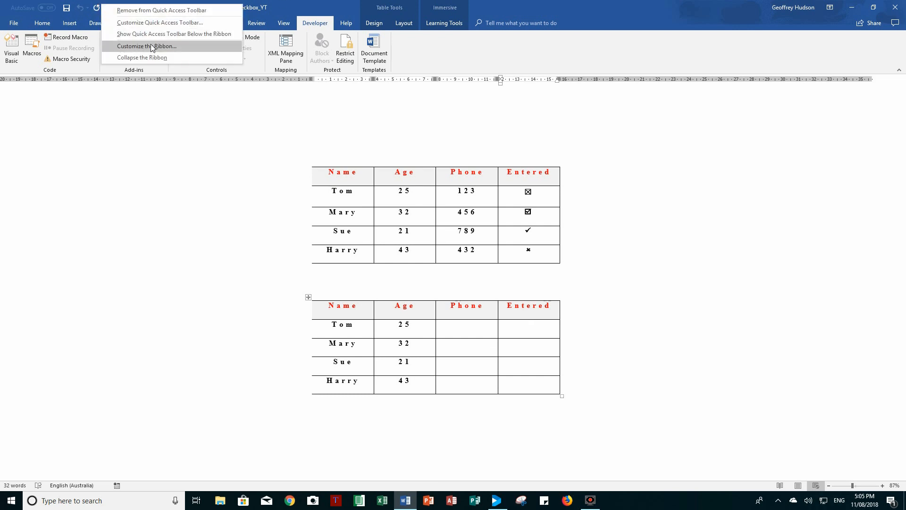
click(146, 46)
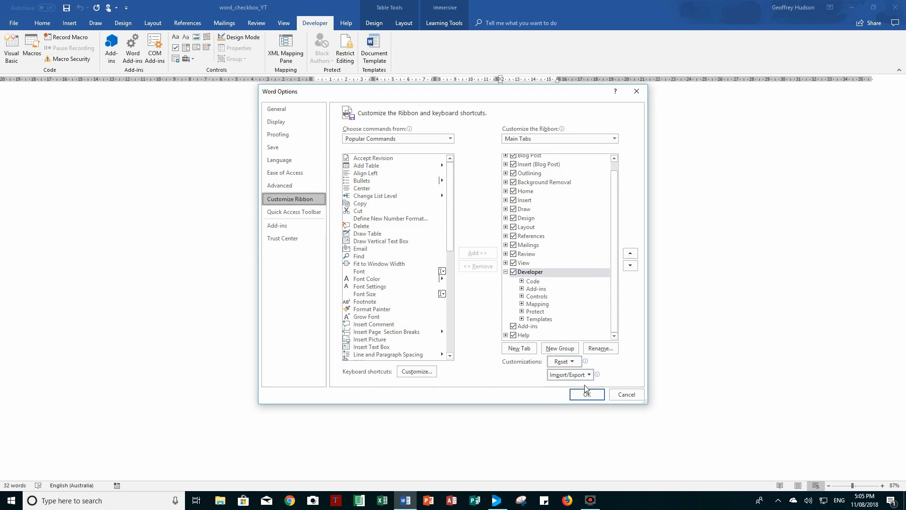
click(586, 394)
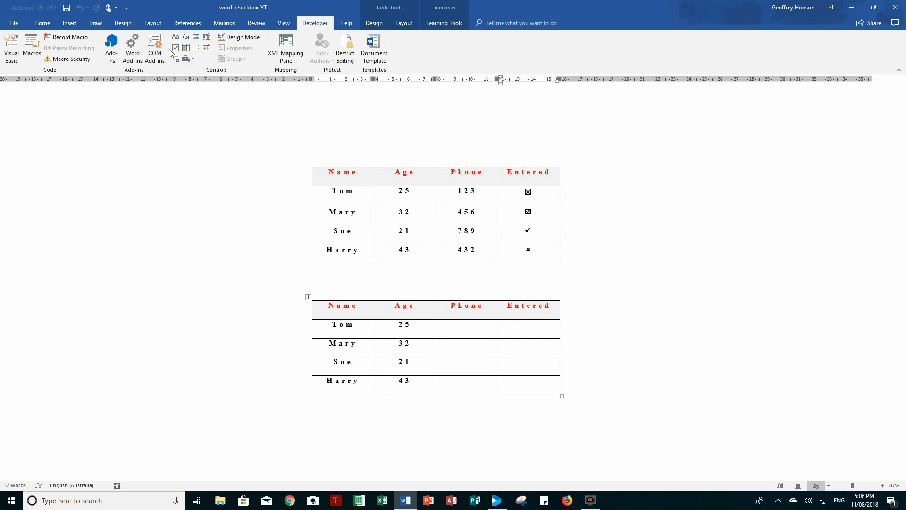
click(175, 47)
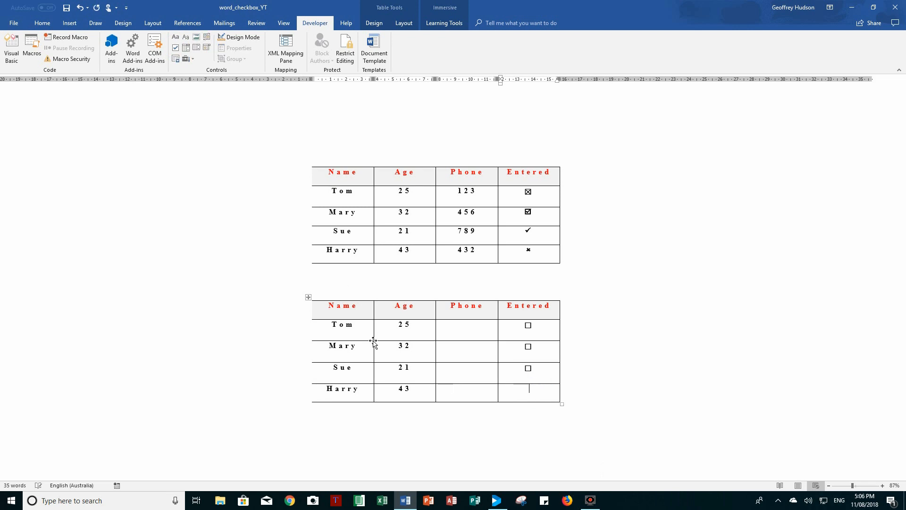
mouse_move(287, 123)
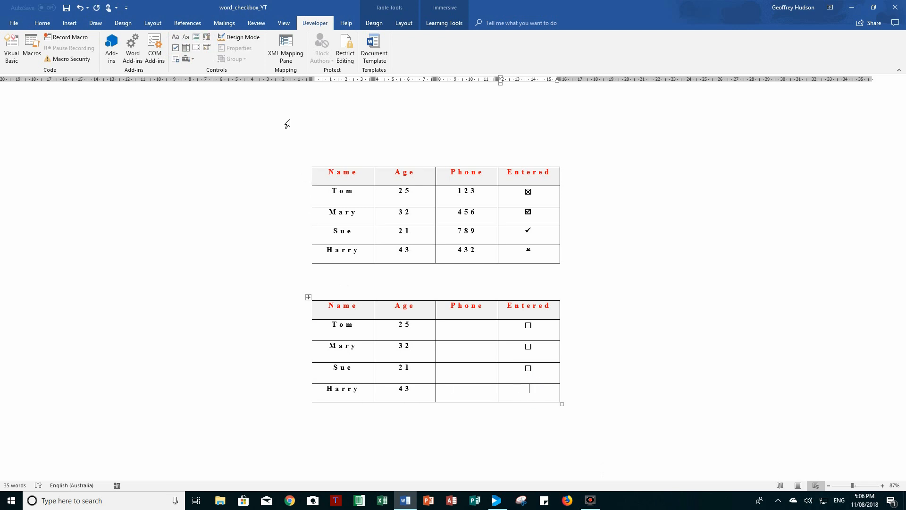
mouse_move(293, 144)
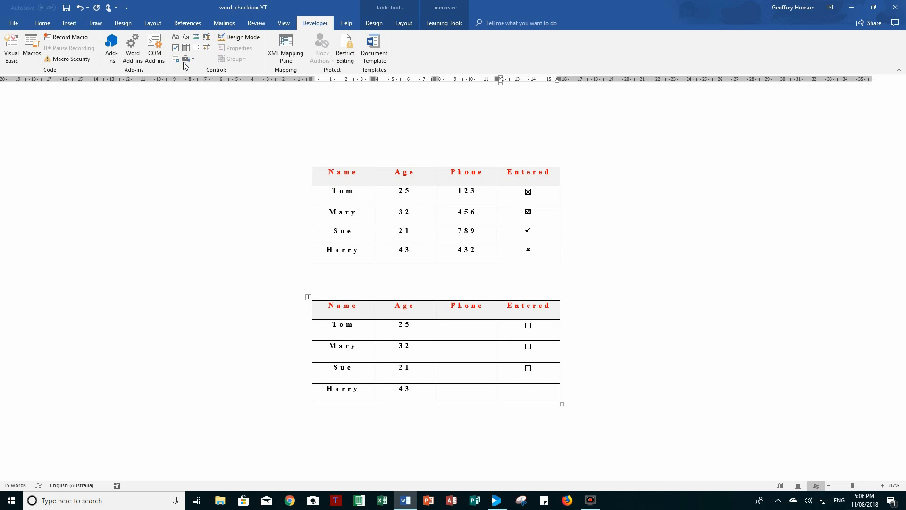
mouse_move(175, 47)
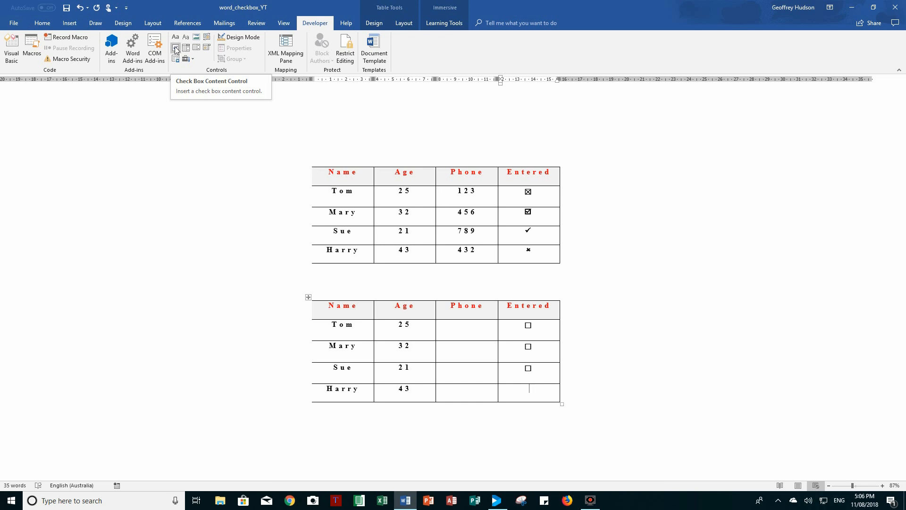
mouse_move(175, 47)
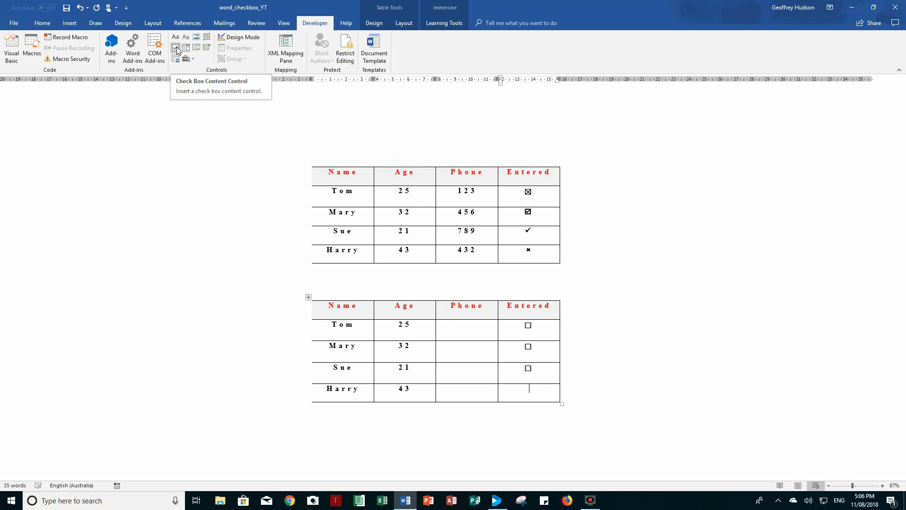
click(175, 47)
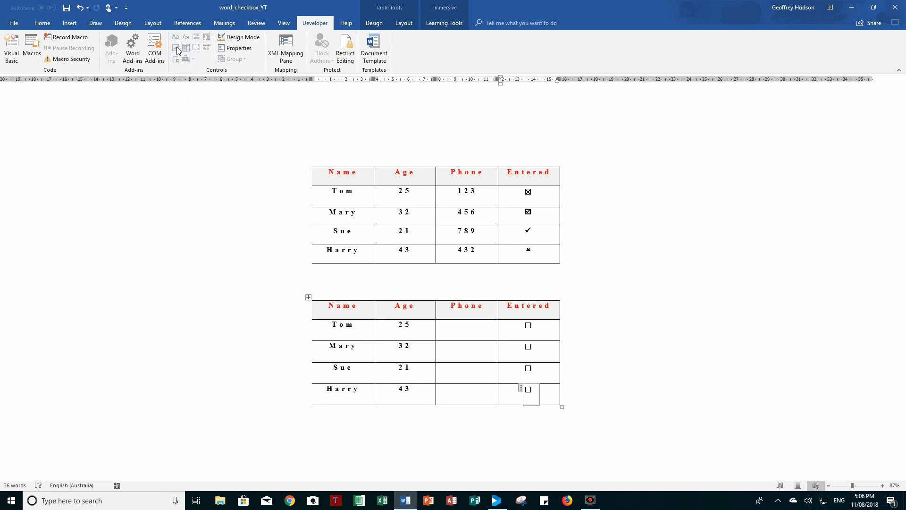
mouse_move(297, 6)
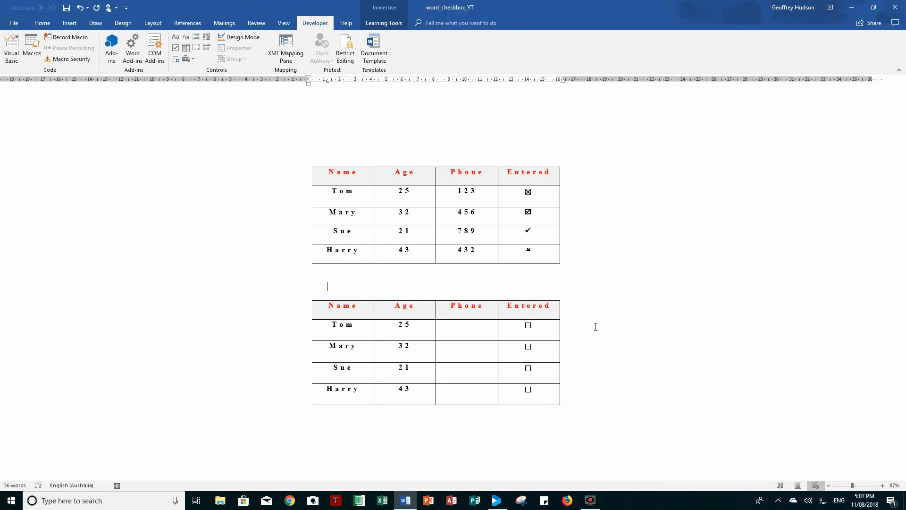
- Tick Tom's and Mary's check boxes, toggling Mary's off and back on
click(528, 324)
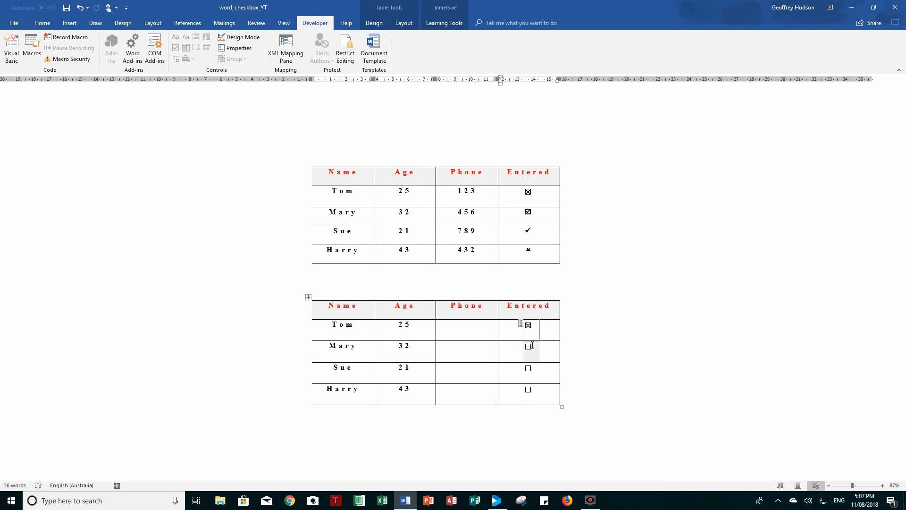
click(528, 346)
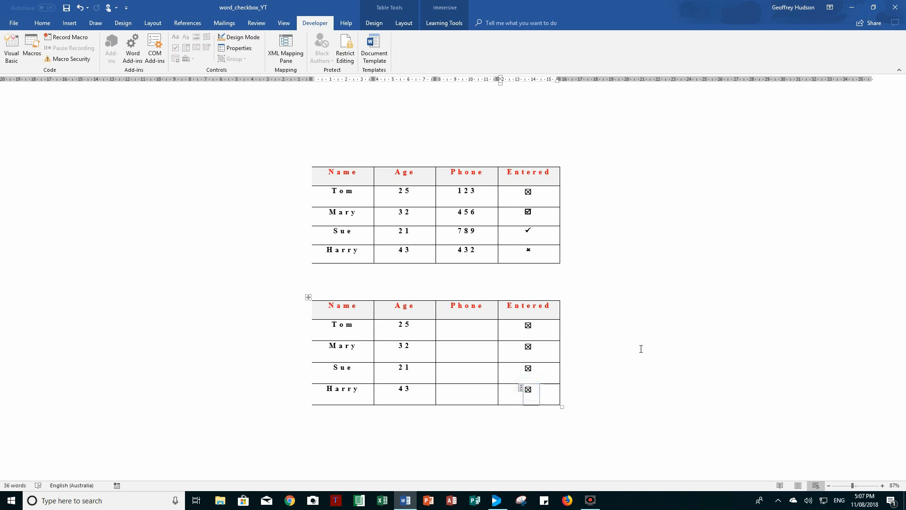
mouse_move(607, 335)
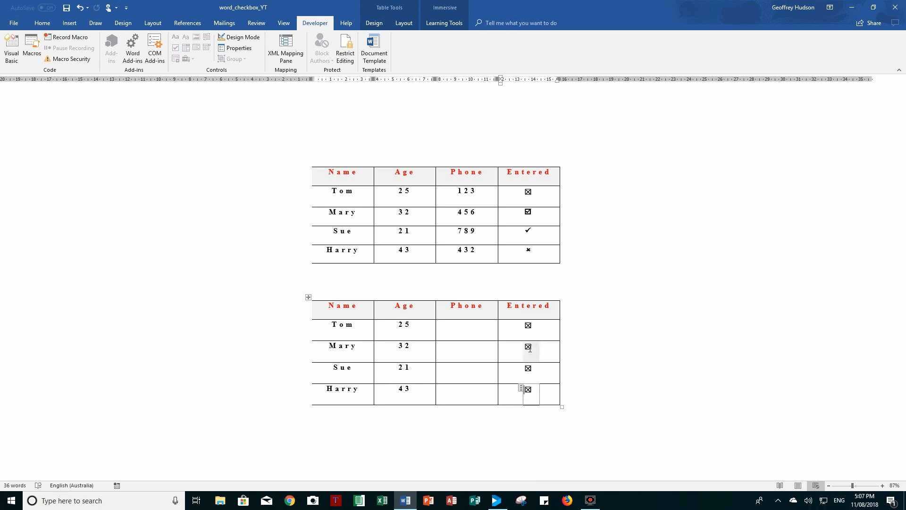
click(528, 346)
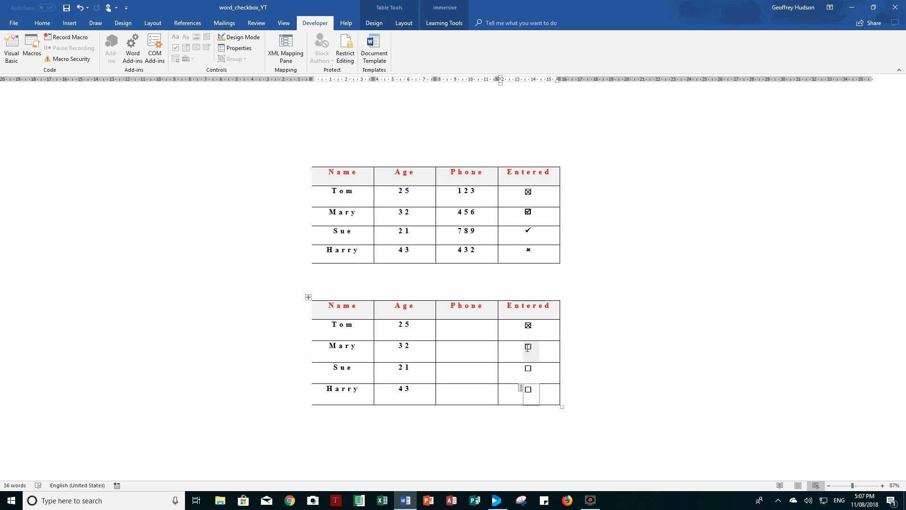
click(528, 346)
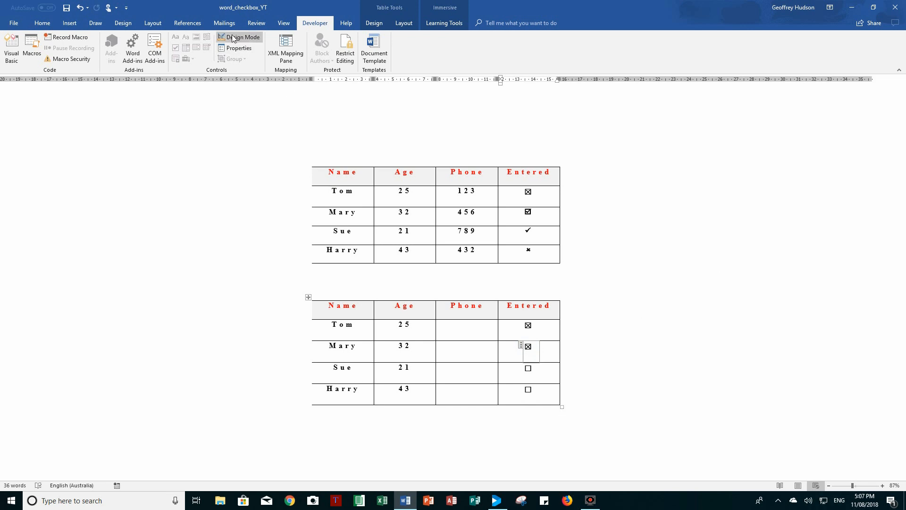
- Turn on design mode and set Mary's checked symbol to the Wingdings boxed tick (254)
click(240, 37)
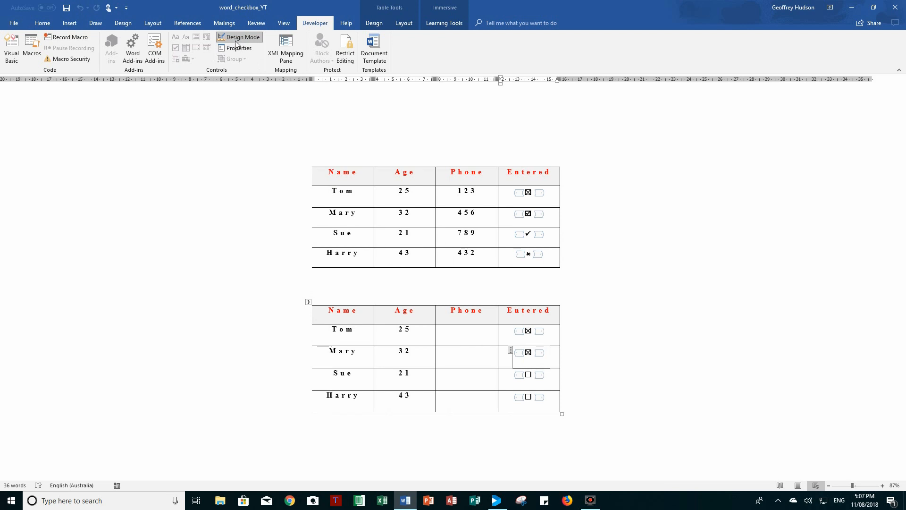
mouse_move(237, 48)
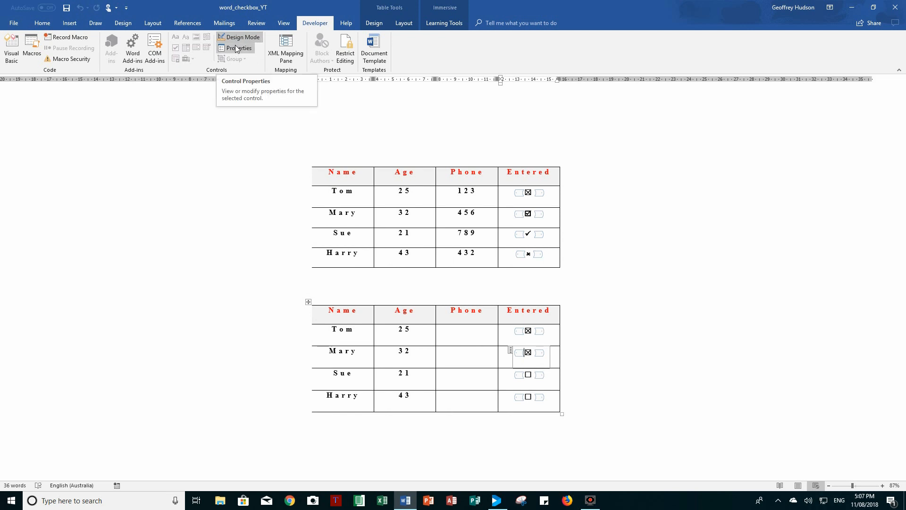
click(236, 47)
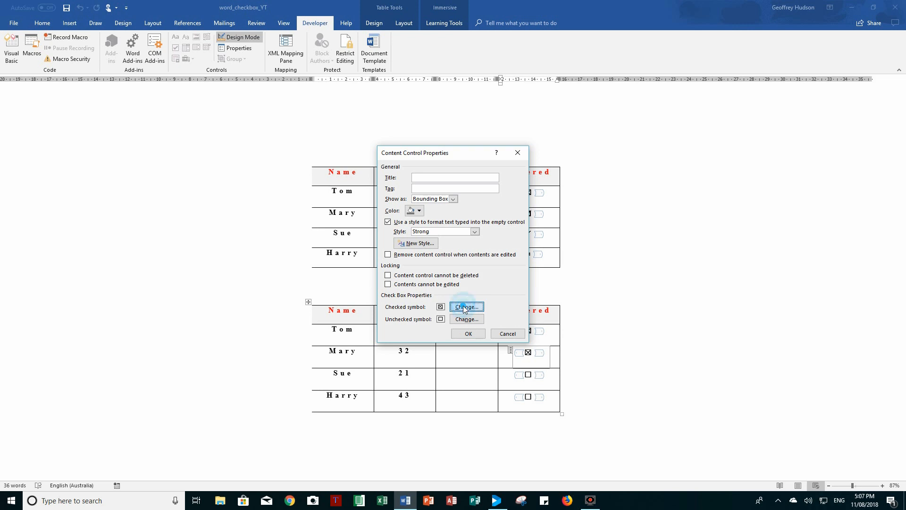
click(466, 307)
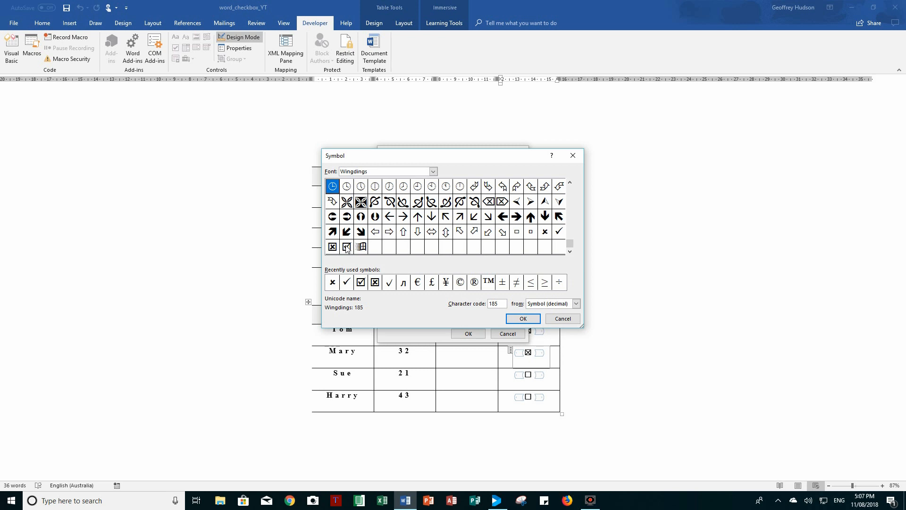
click(346, 247)
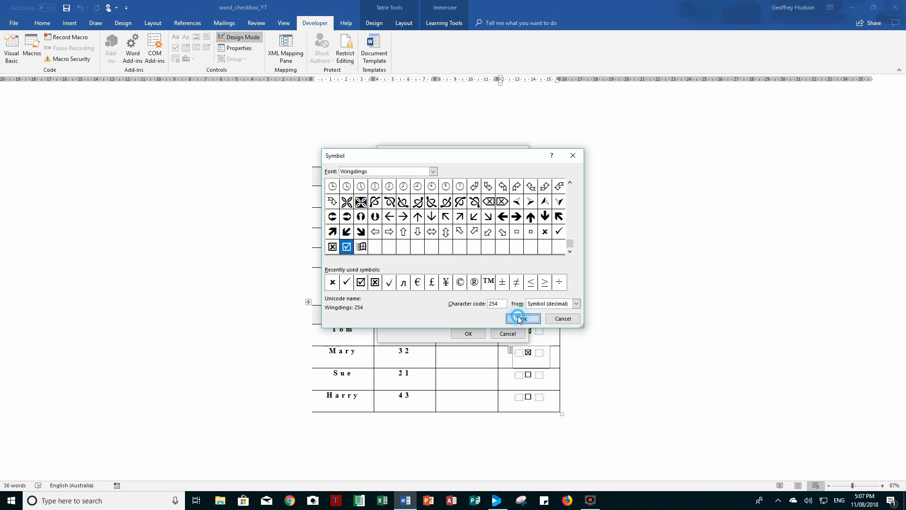
click(520, 319)
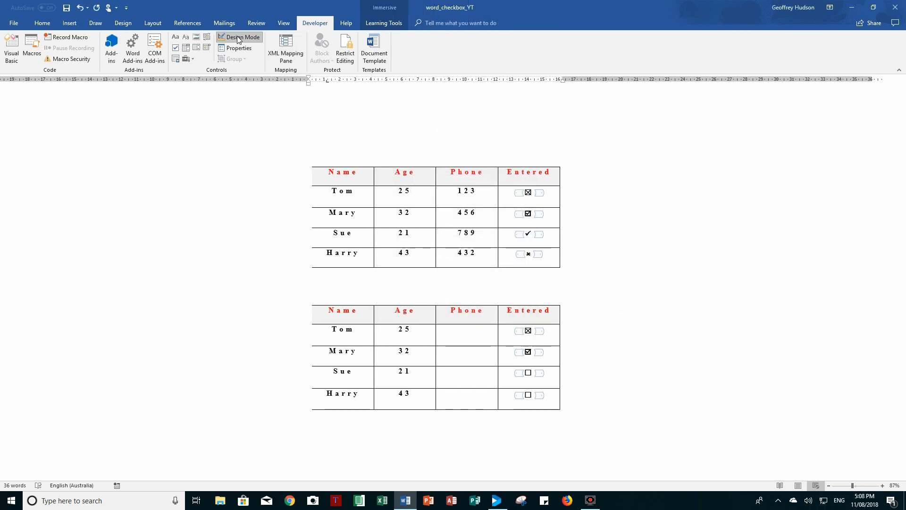
- Turn off design mode and select Sue's check box
click(243, 37)
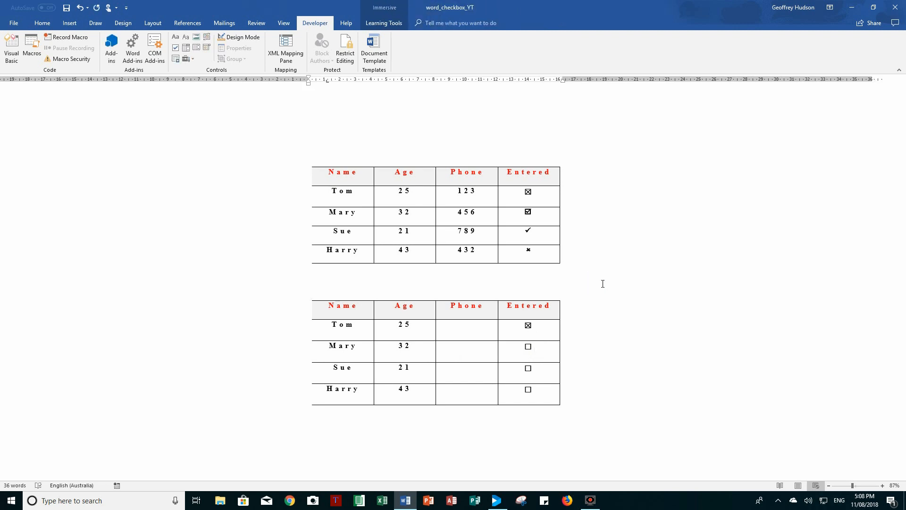
click(528, 367)
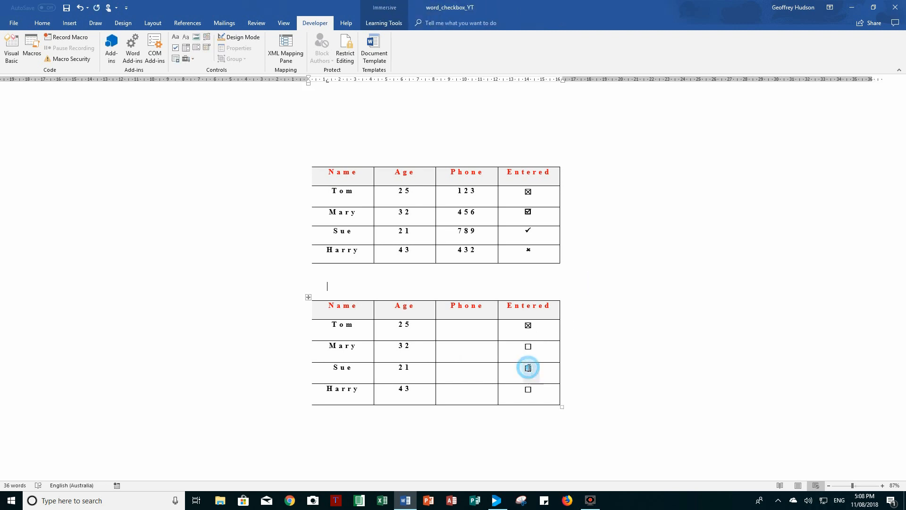
- Set Sue's checked symbol to the Wingdings plain tick (252), then test and clear it
click(528, 366)
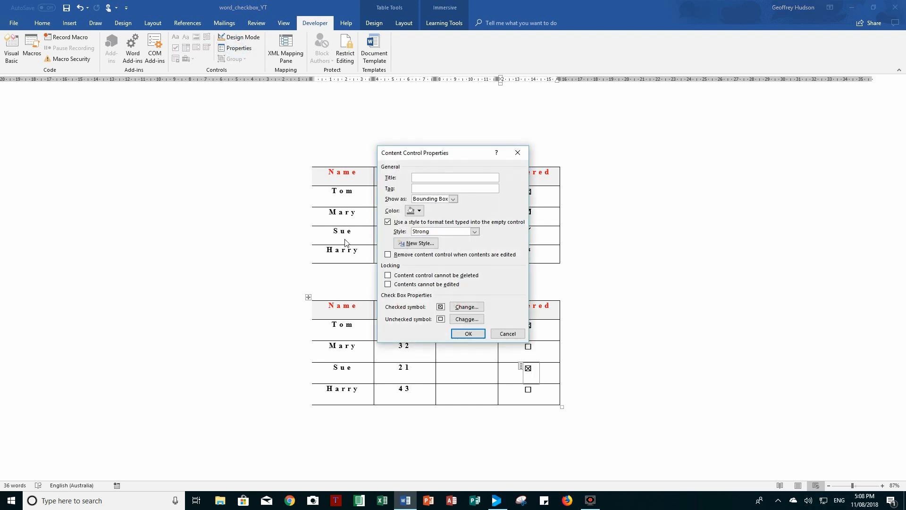
mouse_move(466, 306)
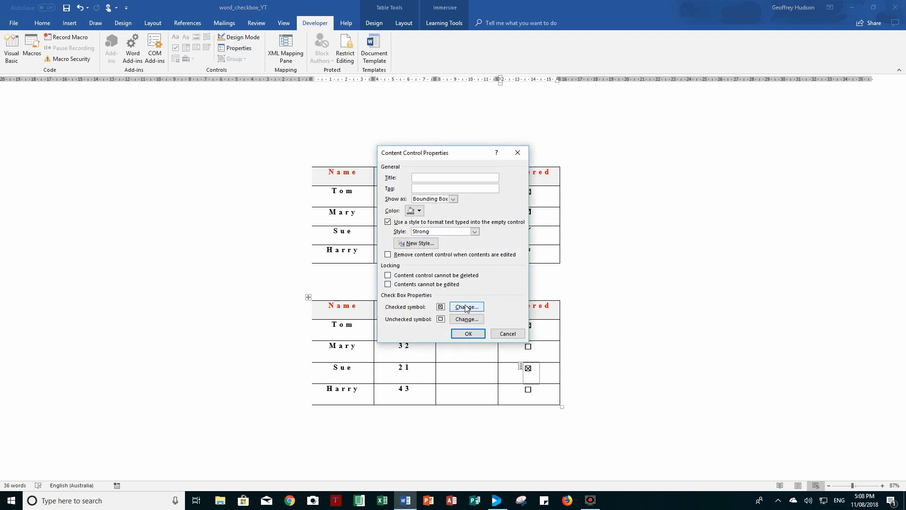
click(465, 306)
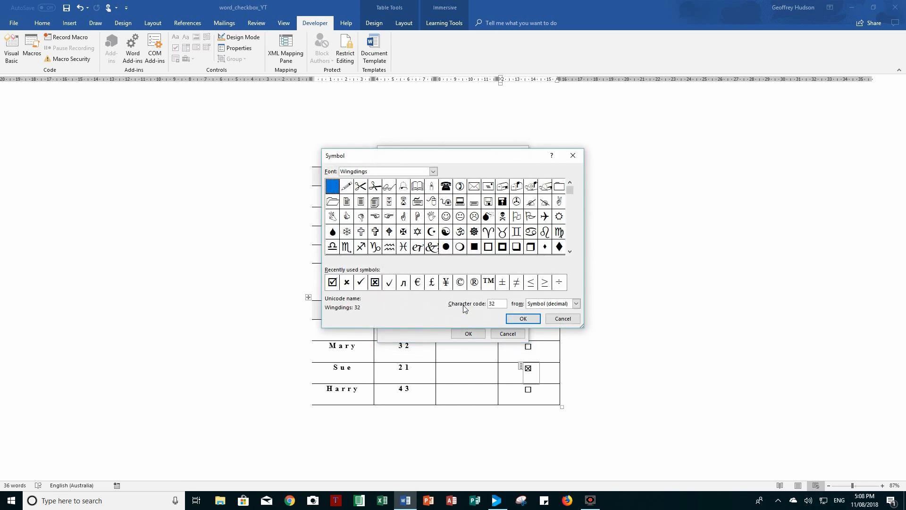
mouse_move(570, 191)
text(252)
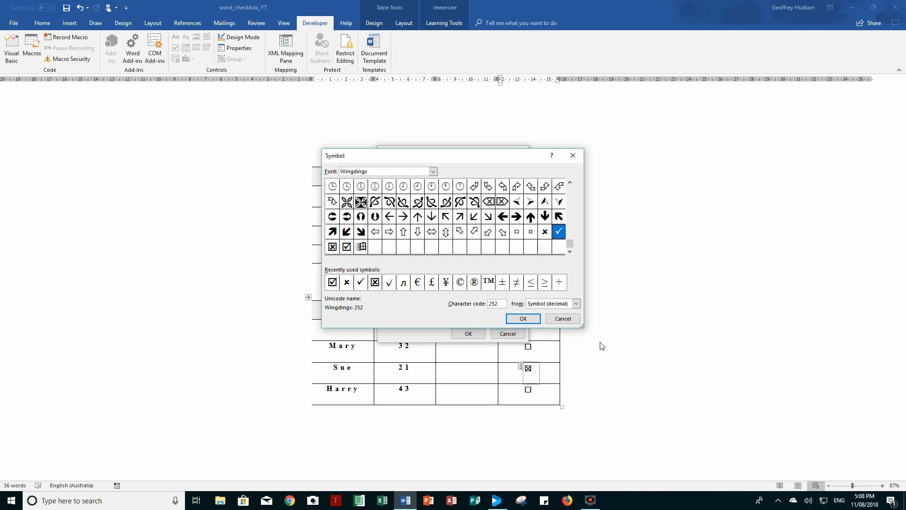
click(523, 318)
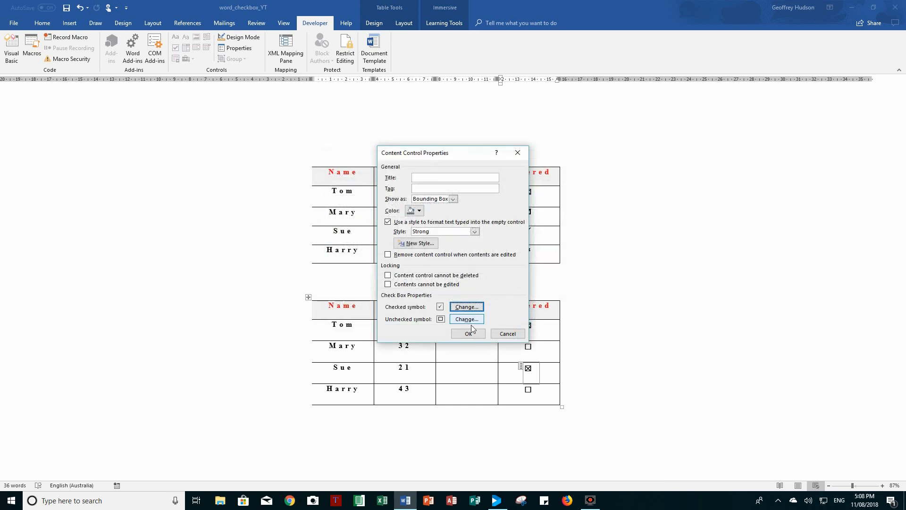
click(468, 334)
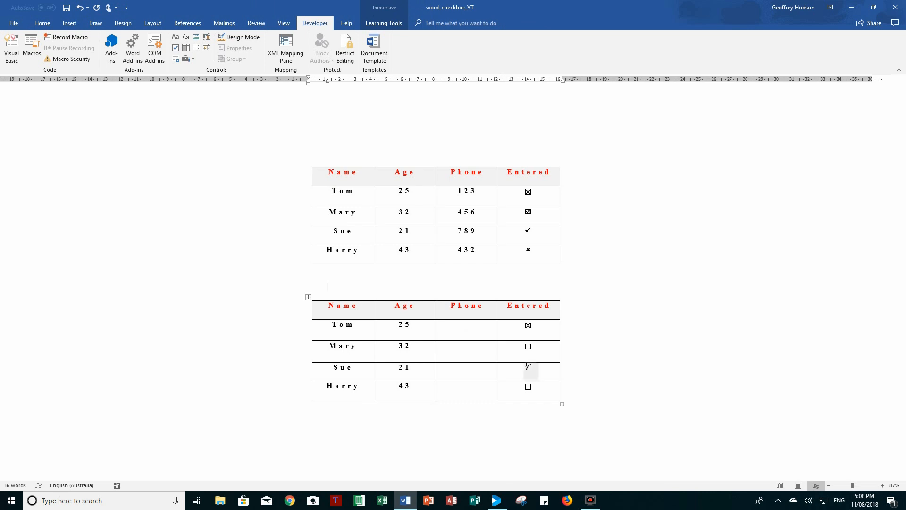
click(528, 367)
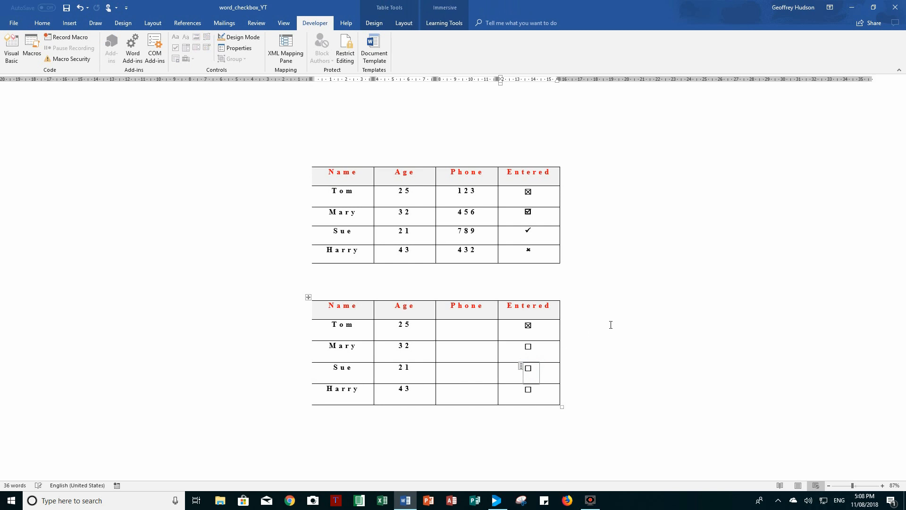
mouse_move(614, 323)
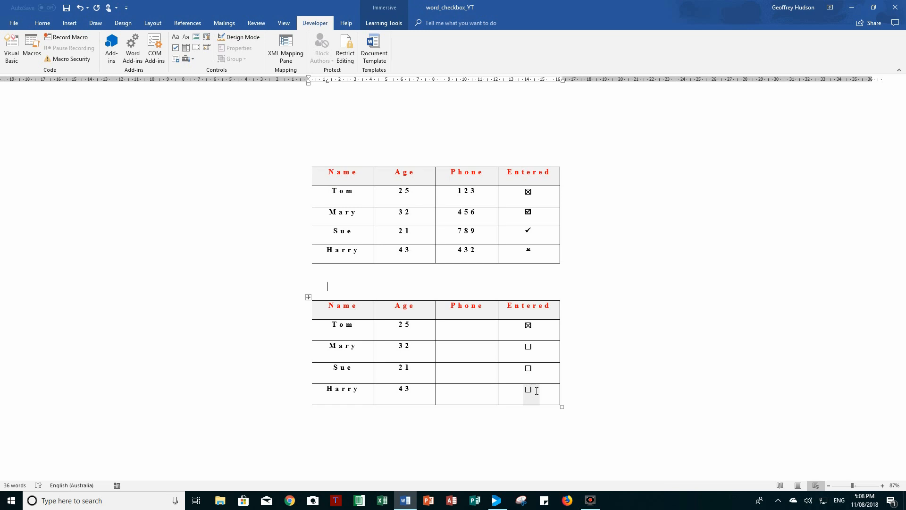
- Give Harry's check box the Wingdings plain cross (251) as its checked symbol
click(528, 390)
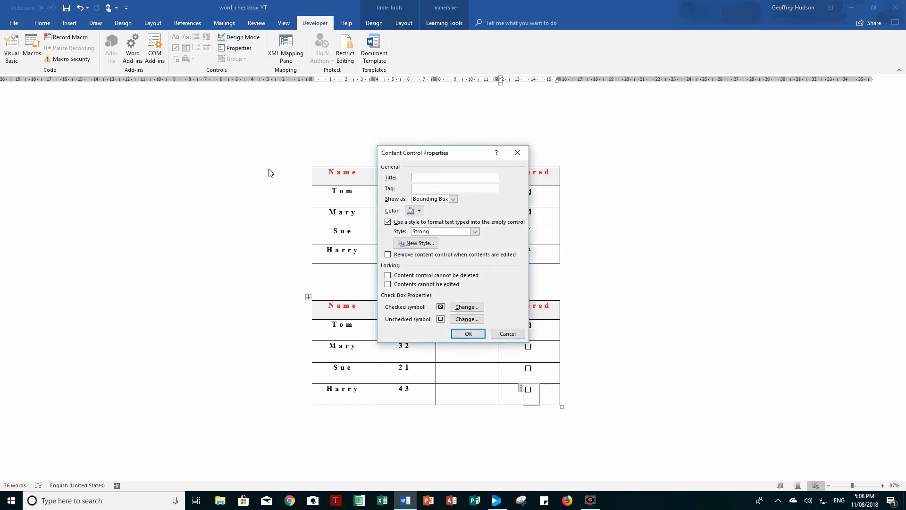
click(466, 306)
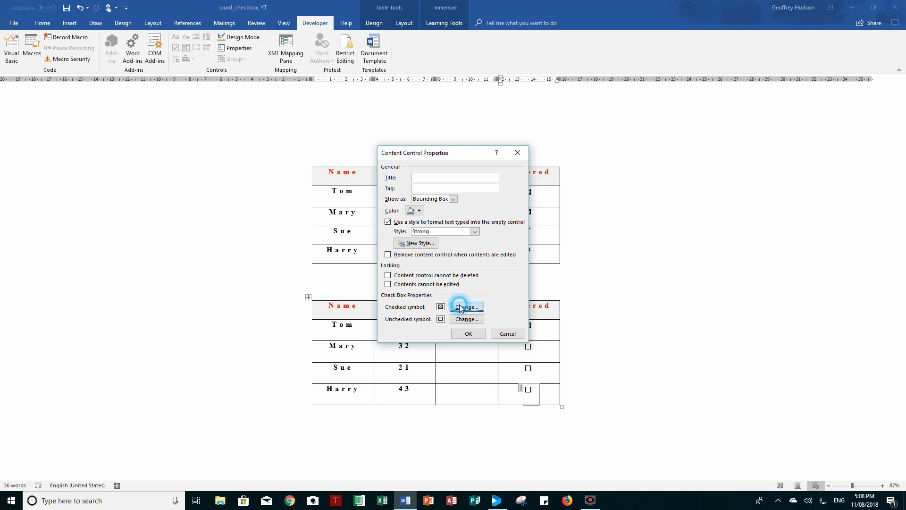
click(466, 306)
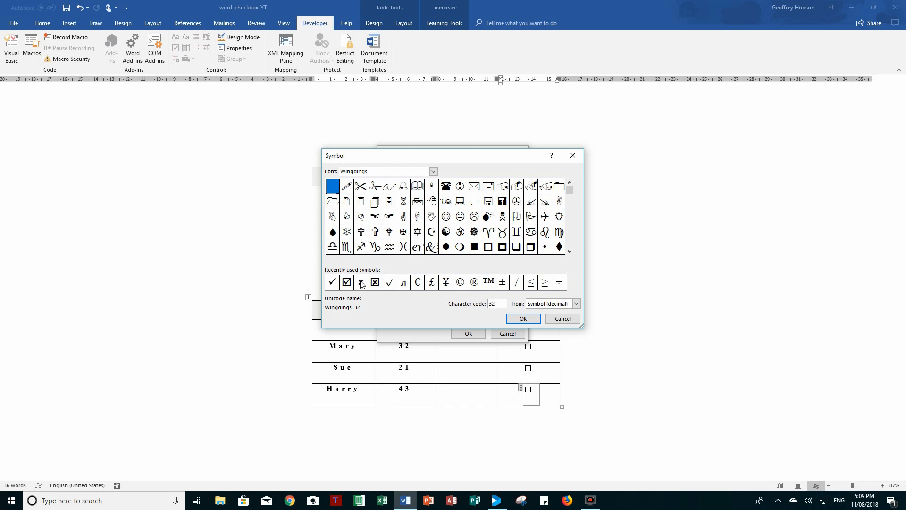
click(361, 282)
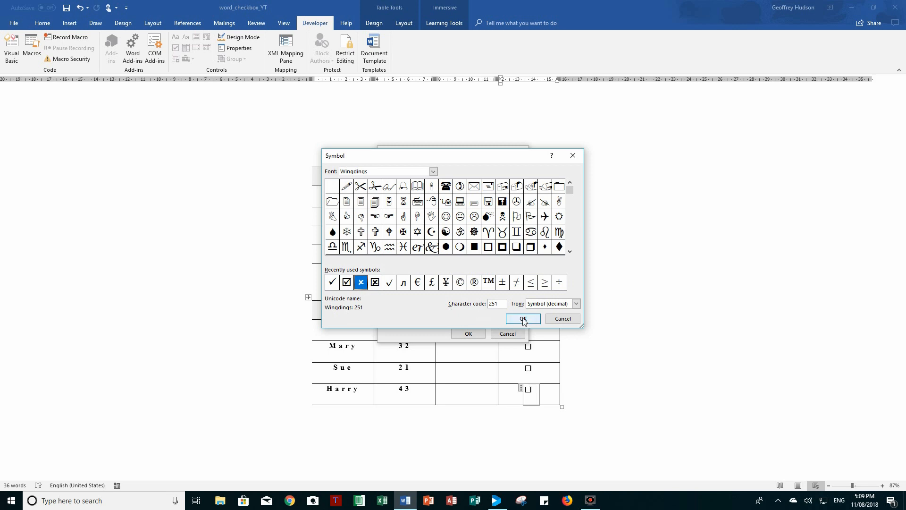
click(523, 318)
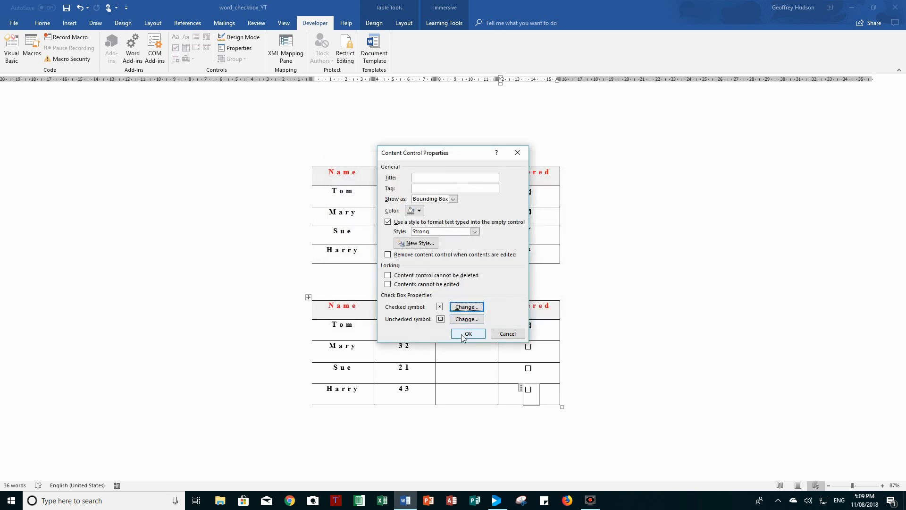
click(468, 333)
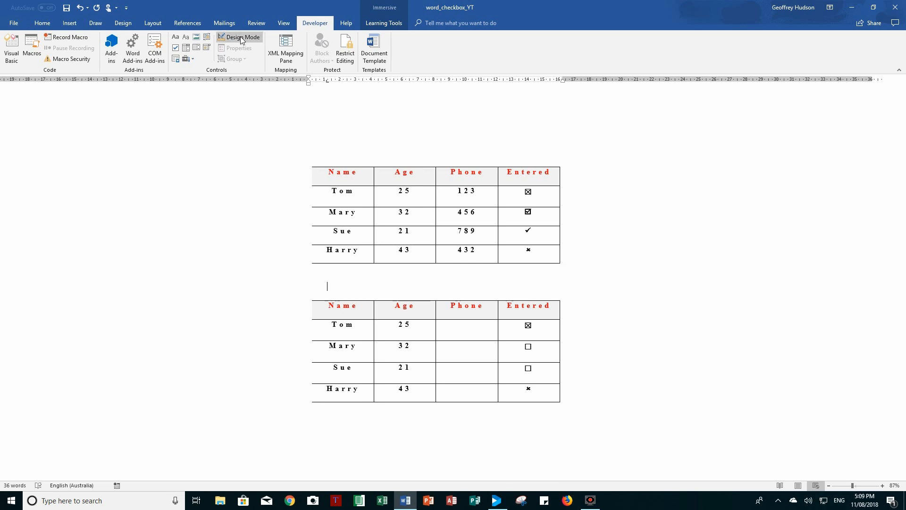
click(243, 36)
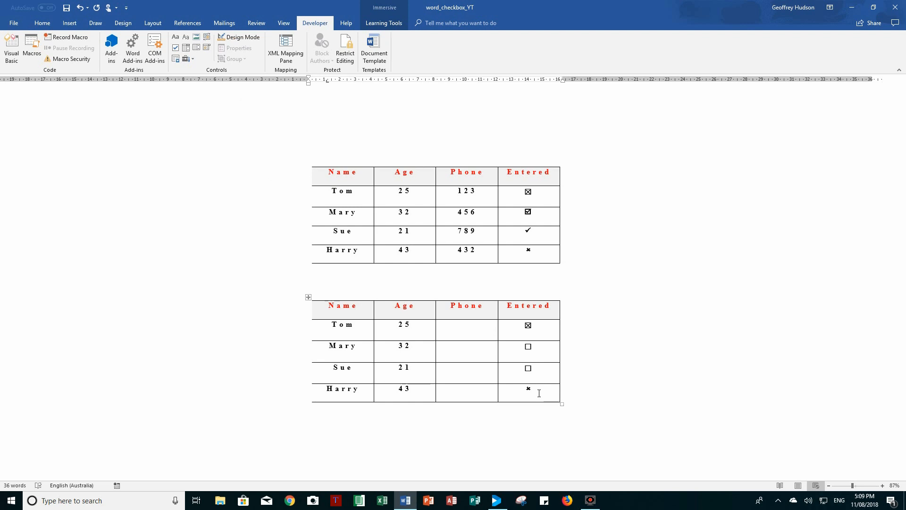
mouse_move(538, 391)
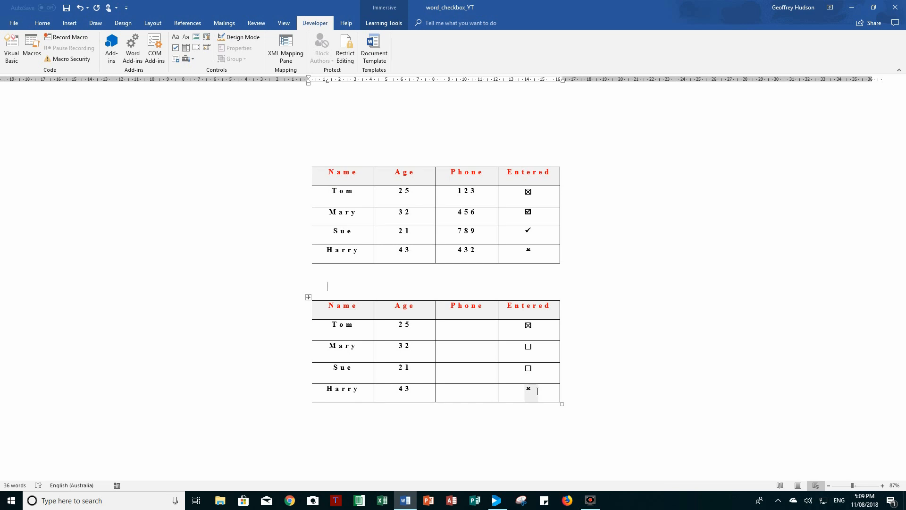
mouse_move(589, 364)
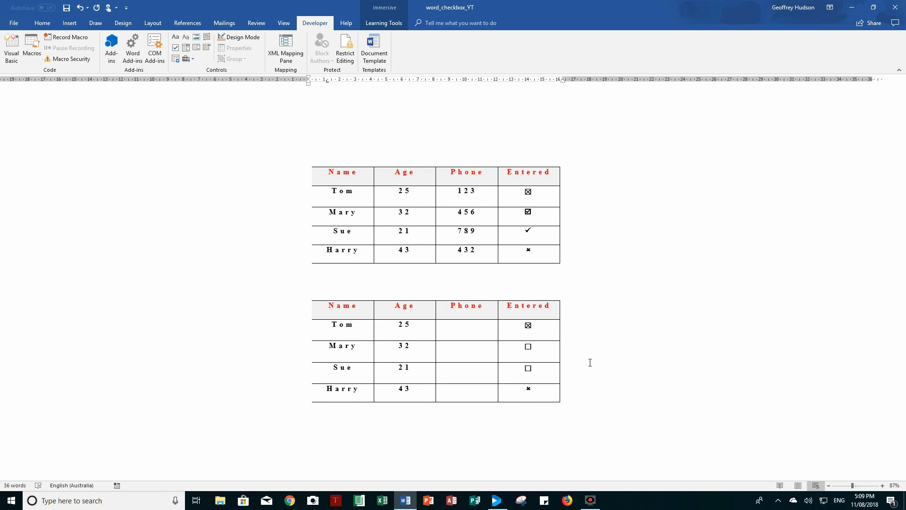
click(328, 286)
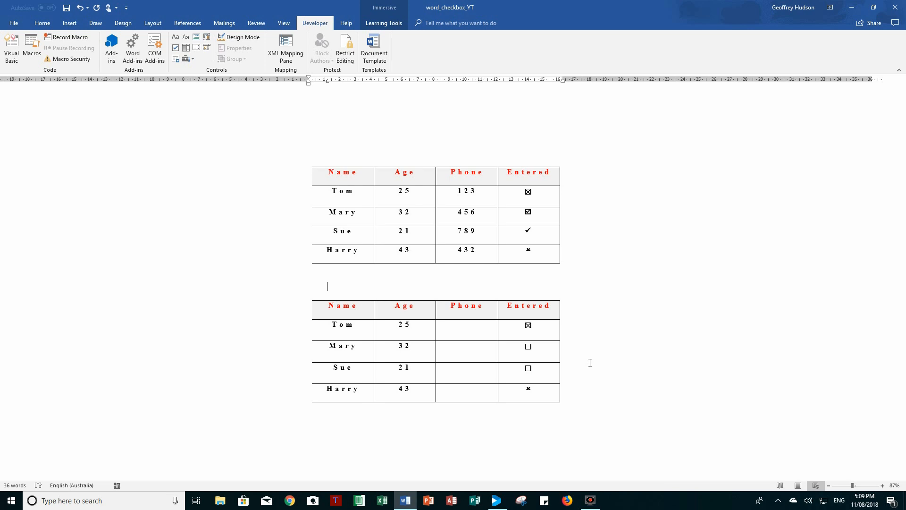
mouse_move(592, 361)
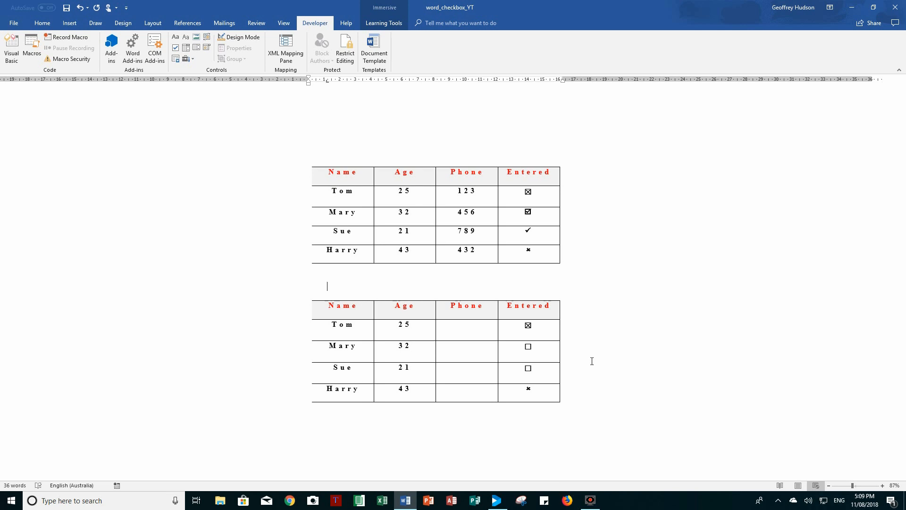
mouse_move(593, 359)
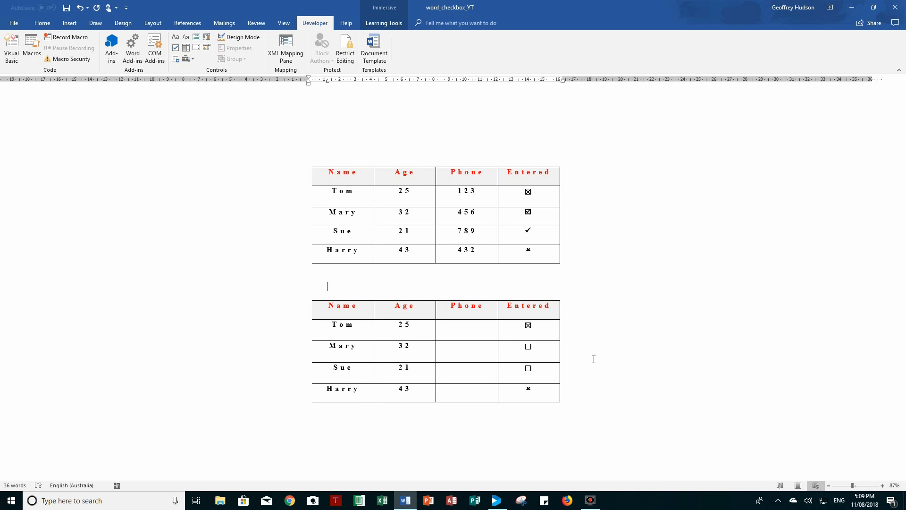